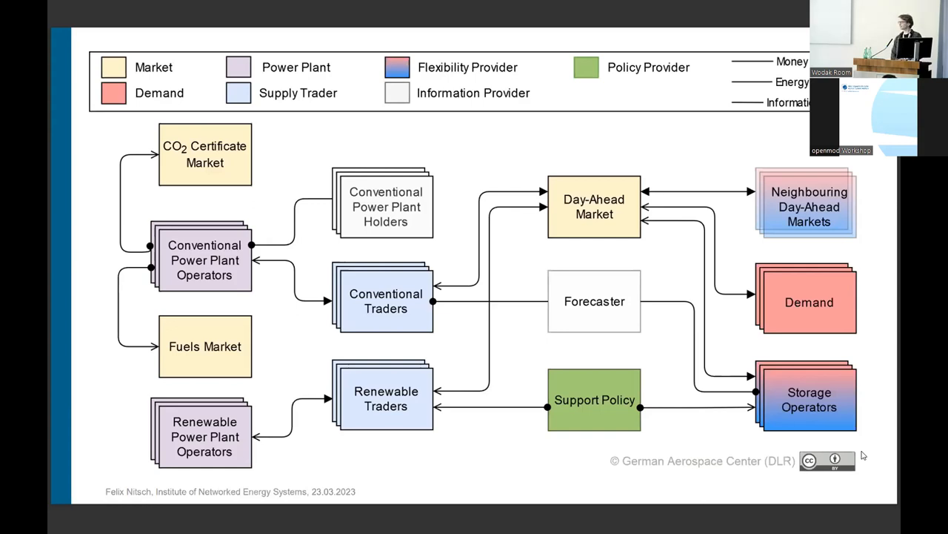
Advance through the earlier-studies slide (Deissenroth, Reeg, Frey) to 'Get started!'.
key("Right")
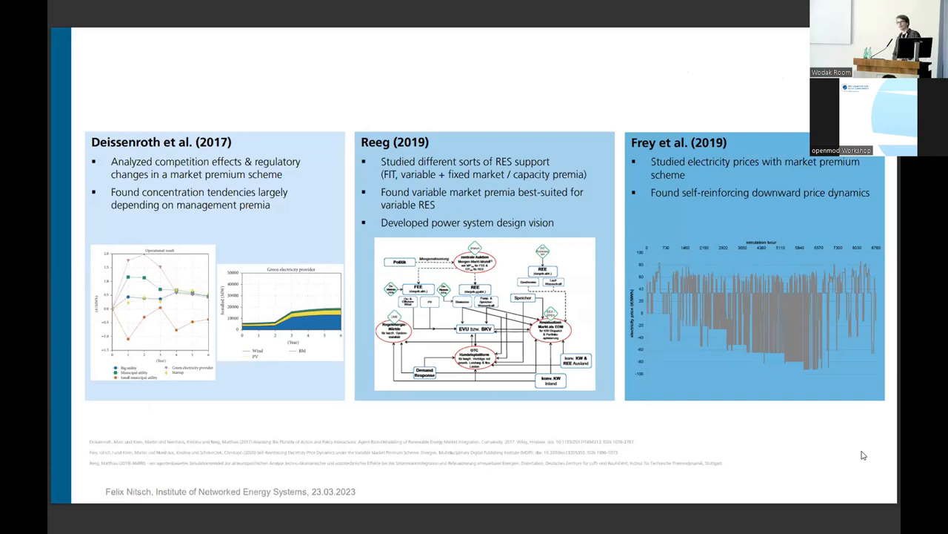
key("right")
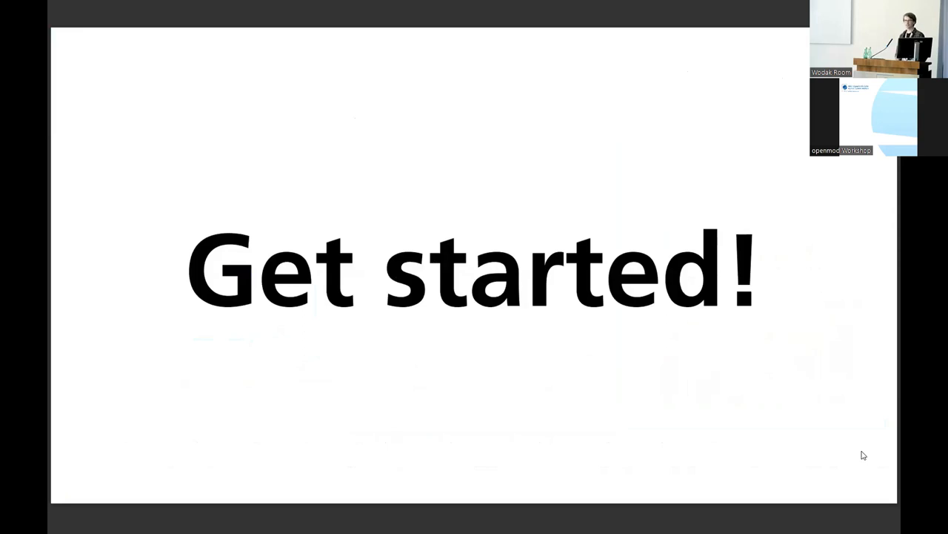
Advance to the closing 'Get AMIRIS, today!' QR-code slide.
key("right")
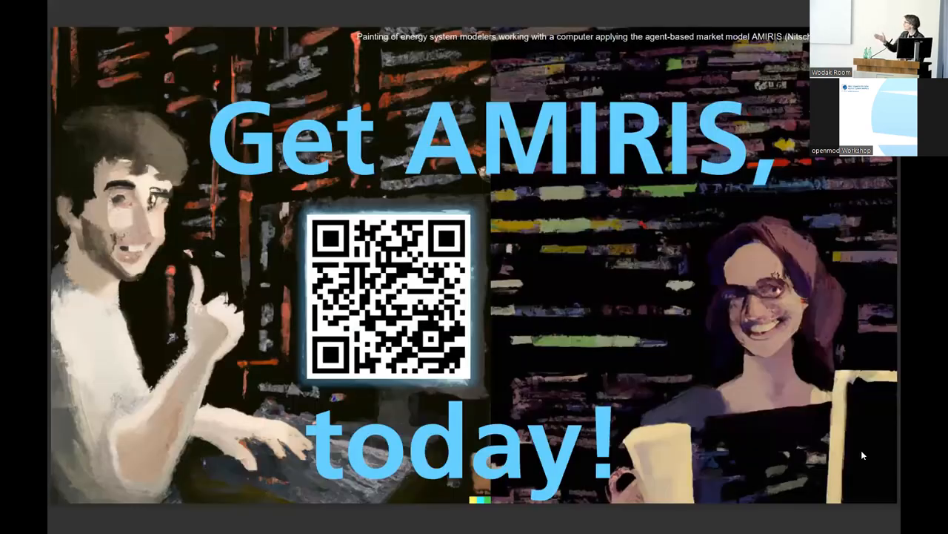